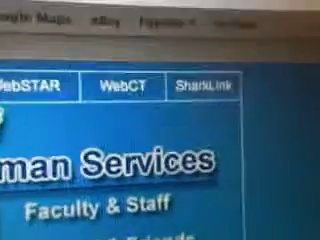
{"action": "scroll", "scroll_direction": "down", "scroll_amount": 3}
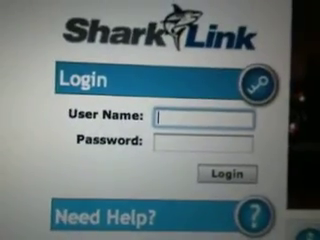
{"action": "type", "text": "sm724"}
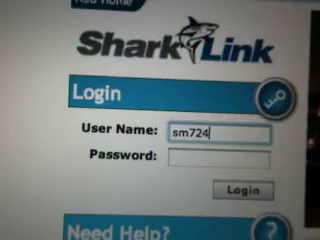
{"action": "scroll", "scroll_direction": "down", "scroll_amount": 3}
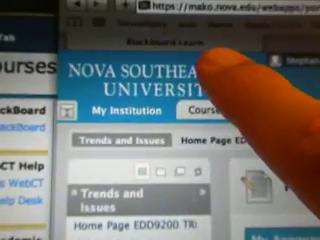
{"action": "scroll", "scroll_direction": "down", "scroll_amount": 3}
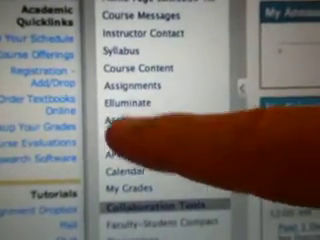
{"action": "scroll", "scroll_direction": "down", "scroll_amount": 3}
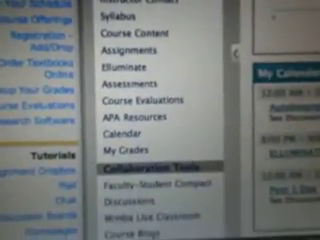